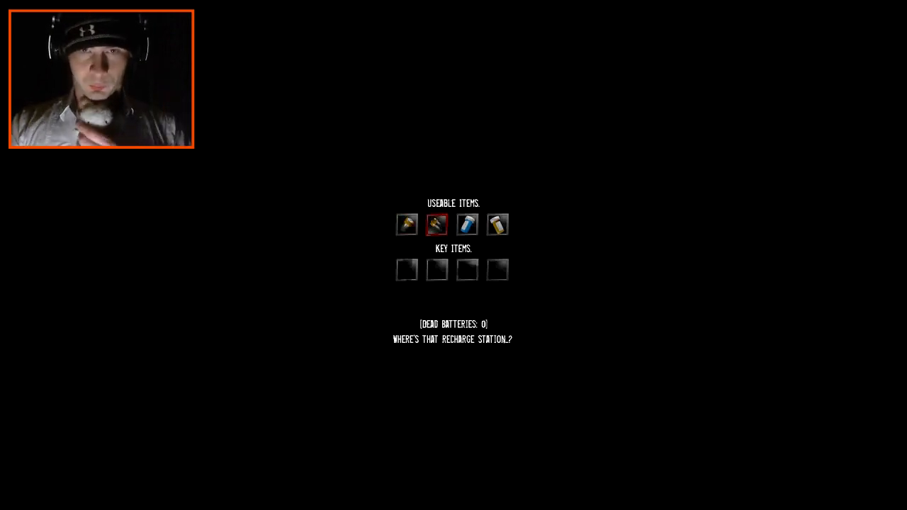
pyautogui.click(466, 224)
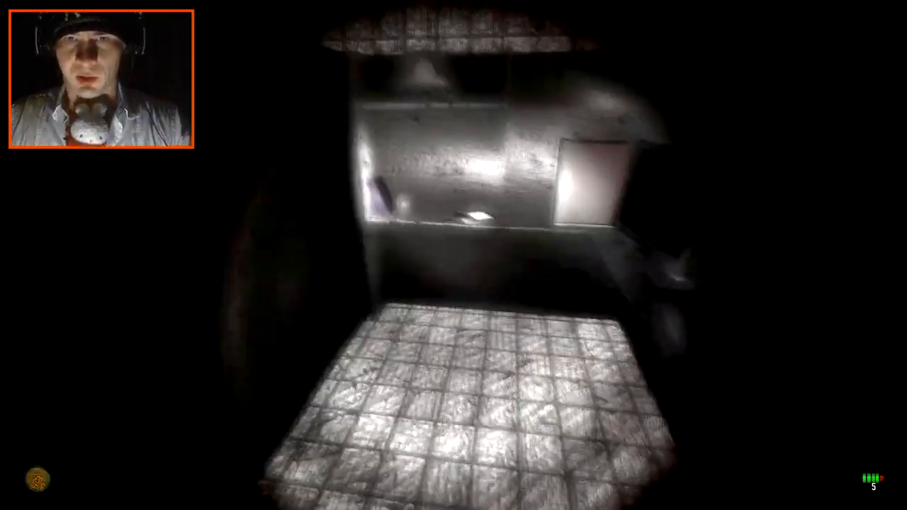
pyautogui.press('Tab')
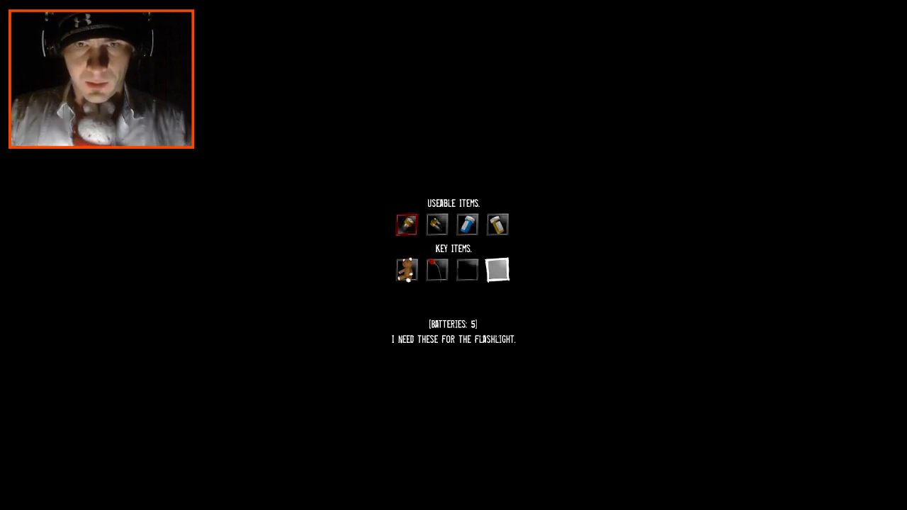